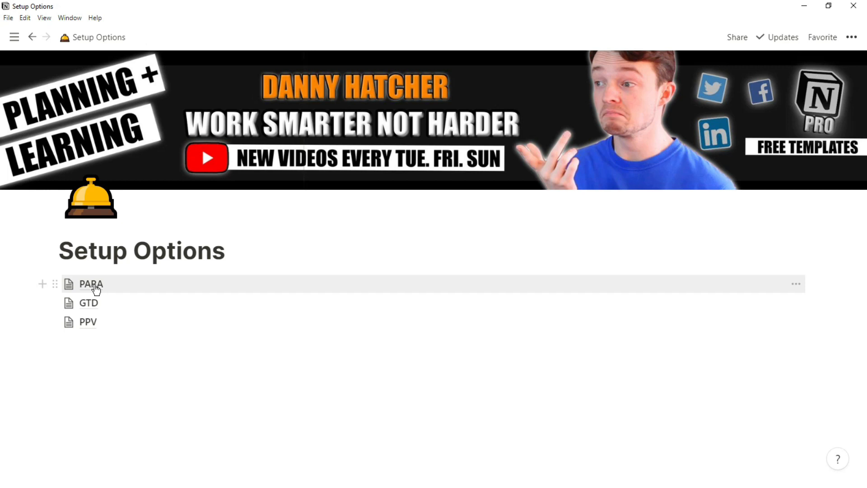
Open the PARA sub-page from the Setup Options list.
click(91, 284)
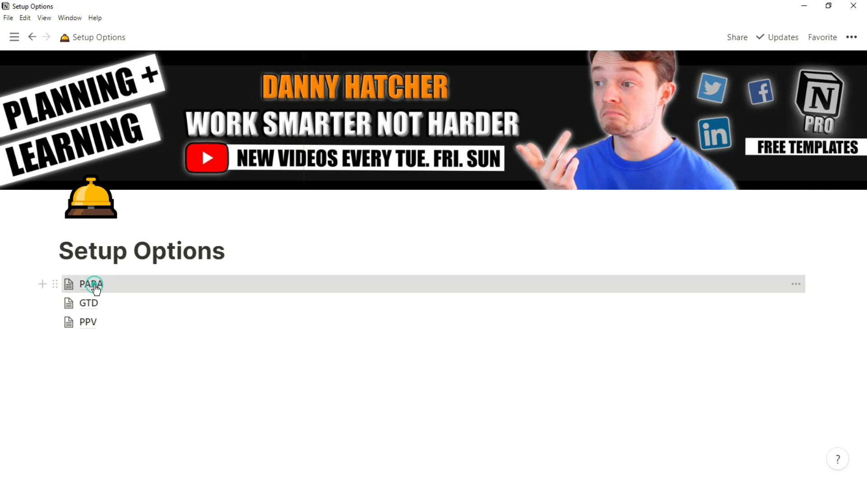
click(94, 284)
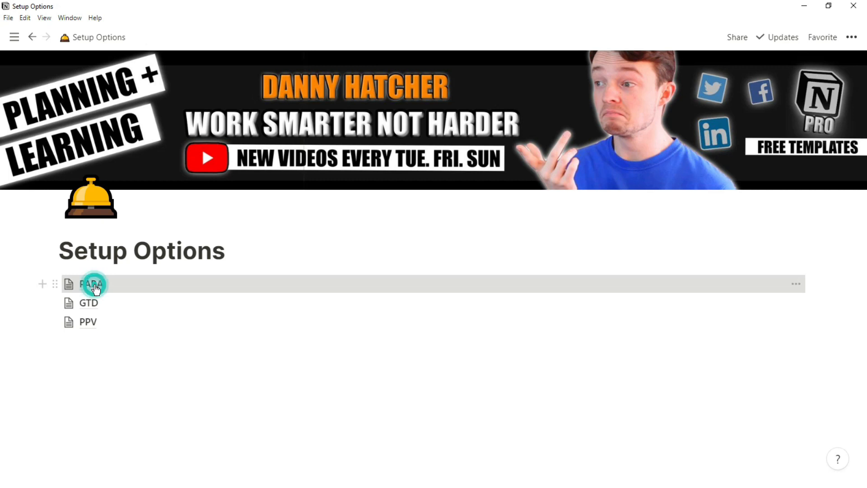
click(91, 284)
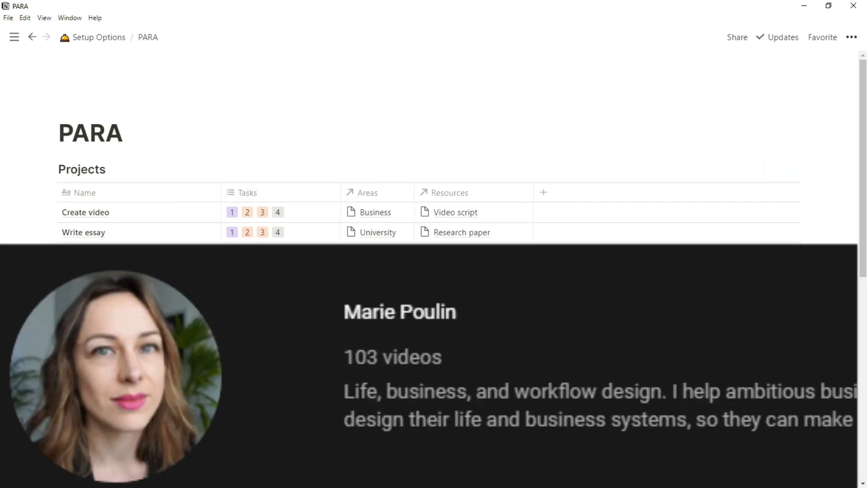
scroll(down, 3)
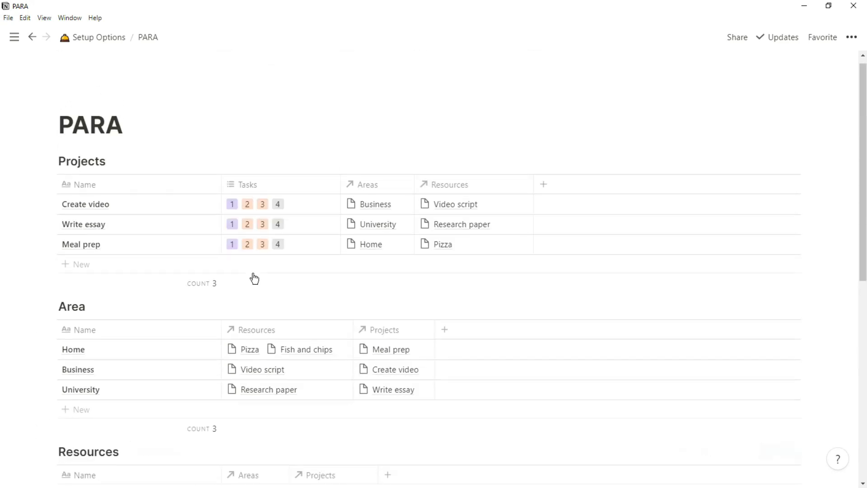
mouse_move(131, 227)
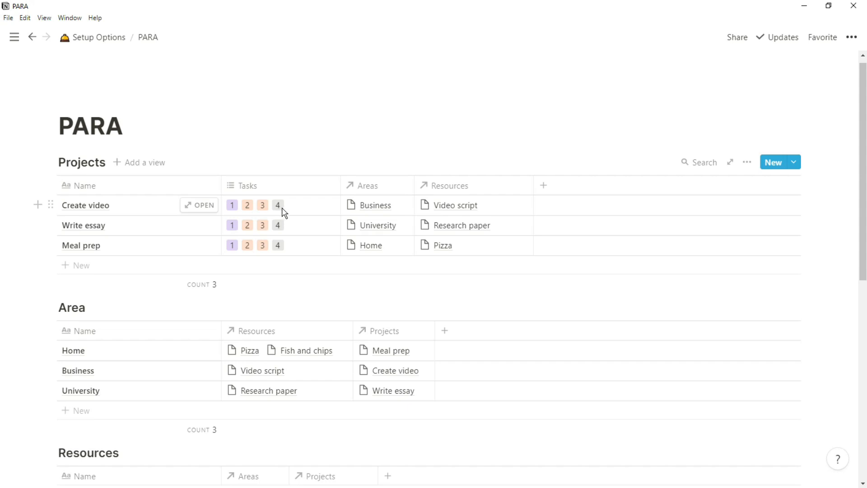
mouse_move(392, 191)
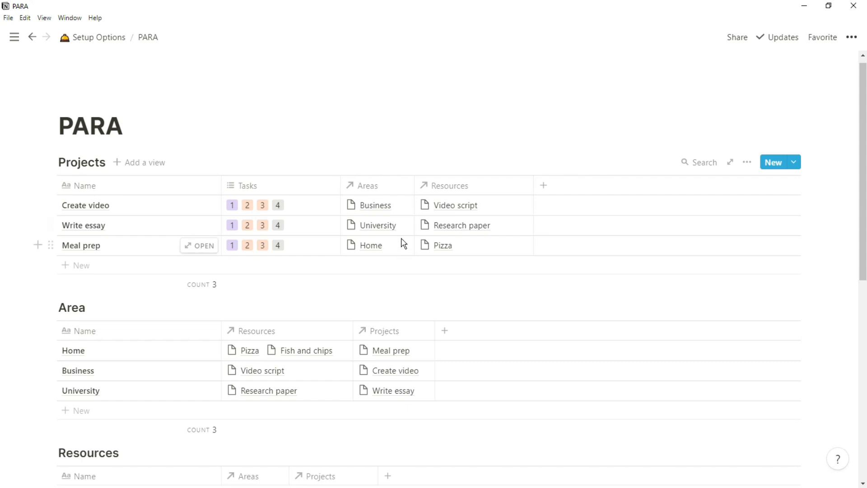
mouse_move(431, 206)
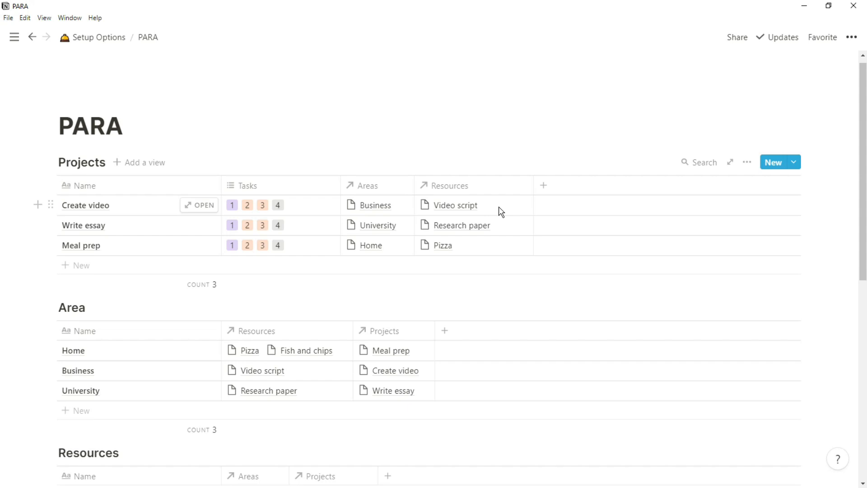
scroll(down, 3)
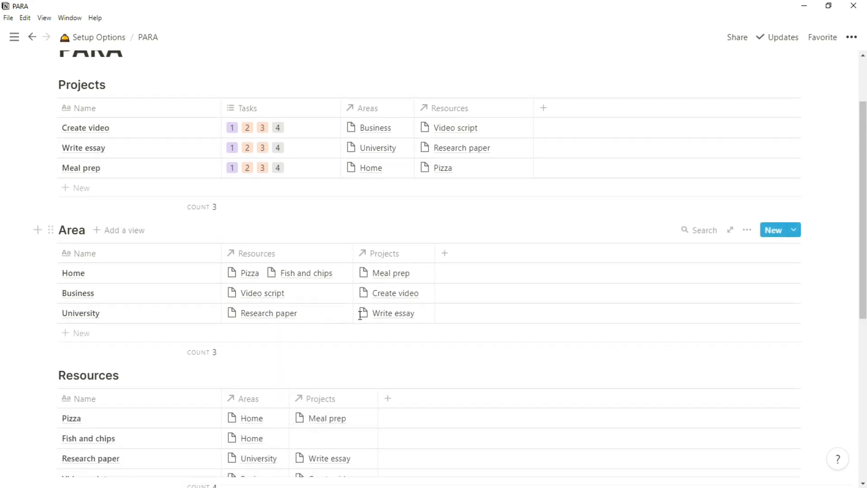
scroll(down, 3)
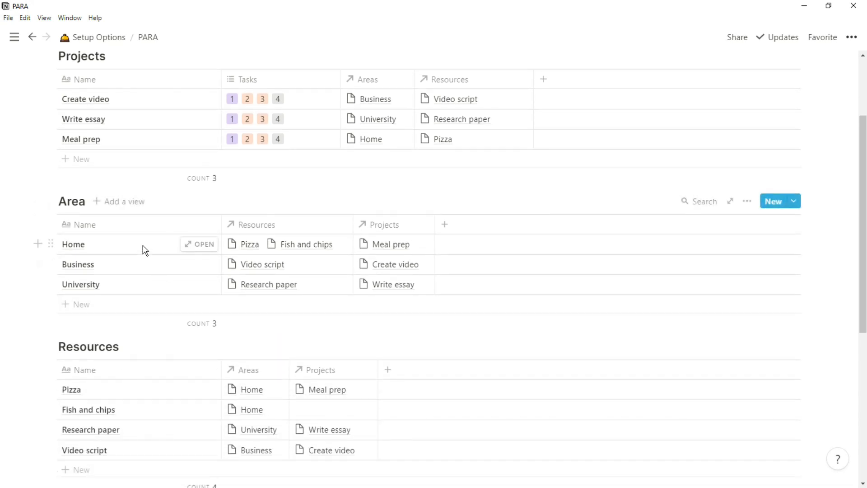
mouse_move(138, 275)
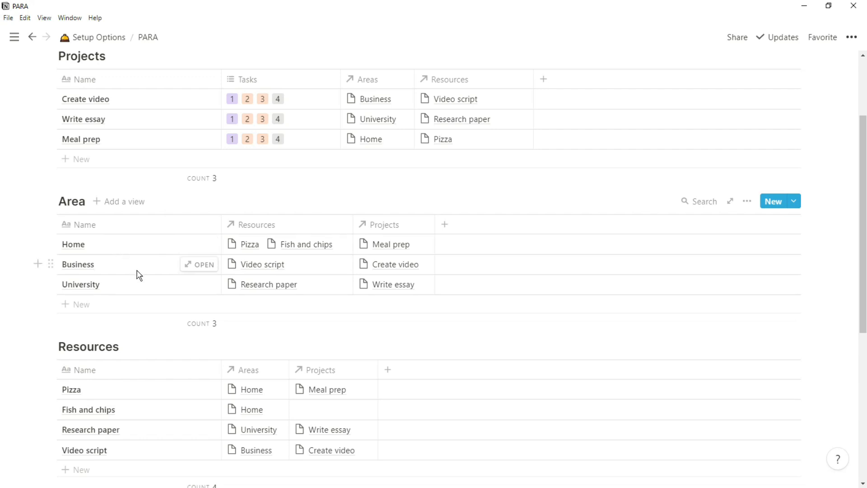
mouse_move(141, 288)
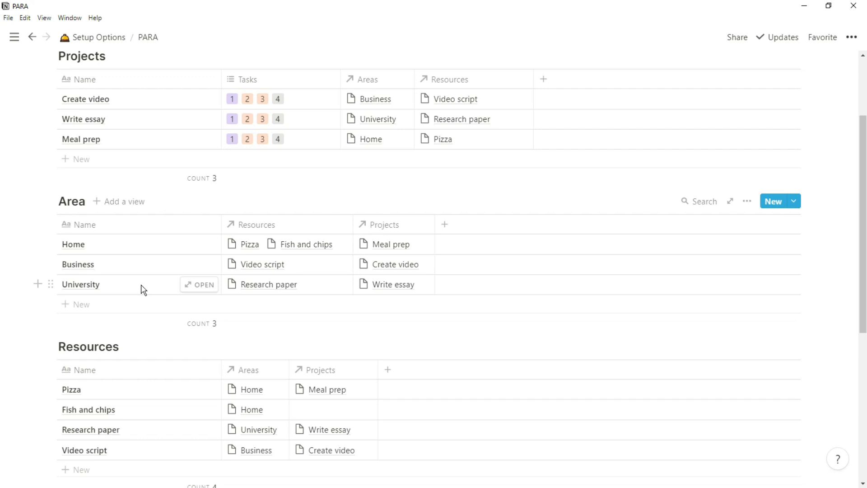
mouse_move(216, 257)
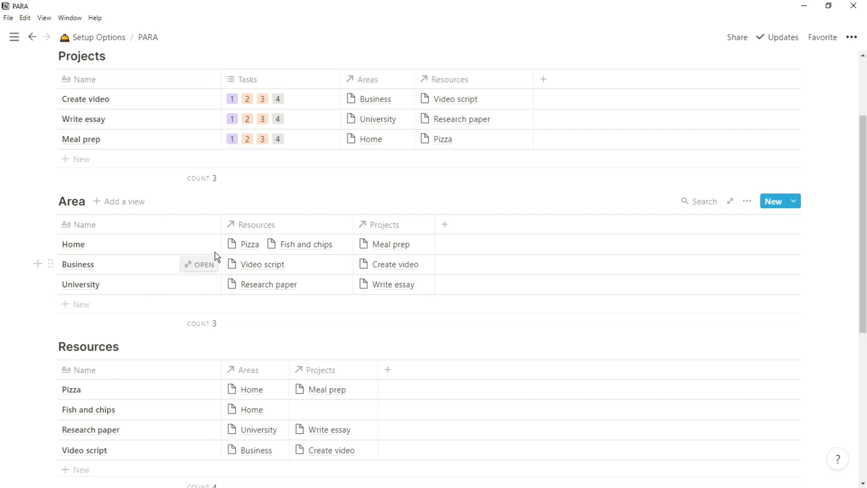
mouse_move(252, 250)
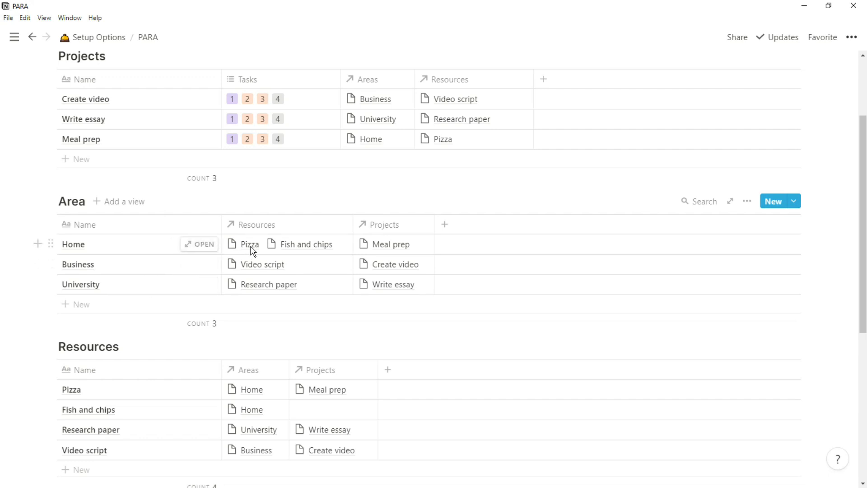
mouse_move(278, 254)
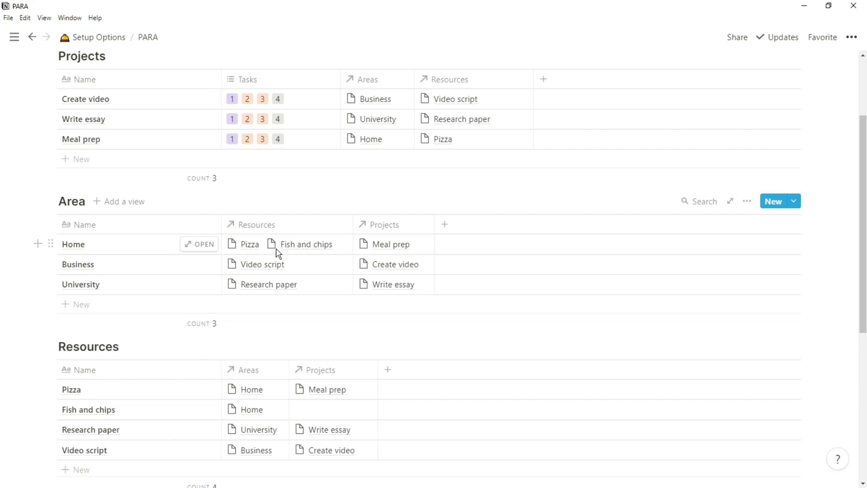
mouse_move(263, 256)
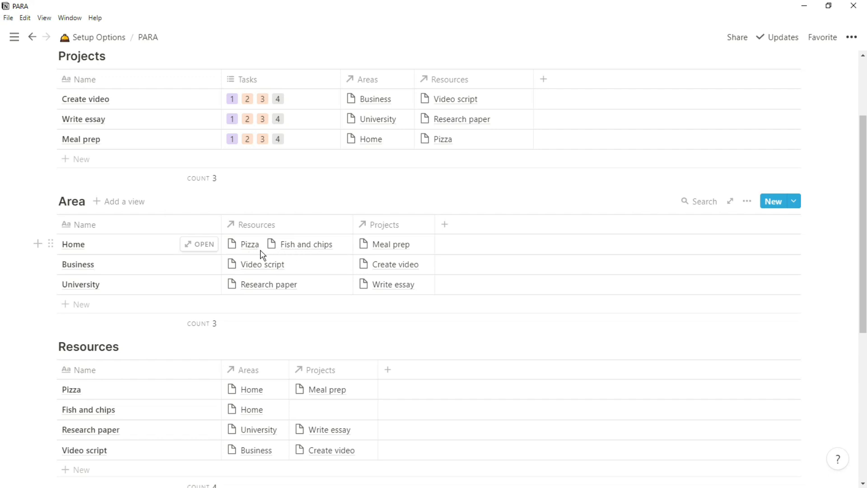
mouse_move(274, 293)
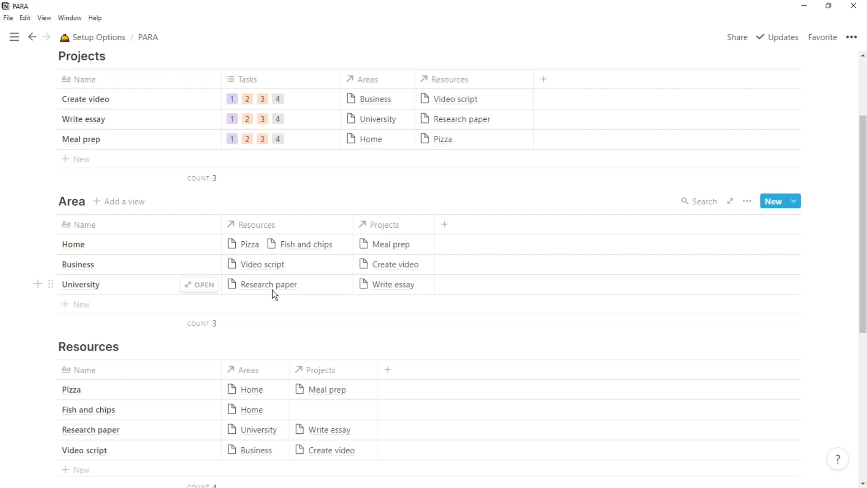
mouse_move(297, 284)
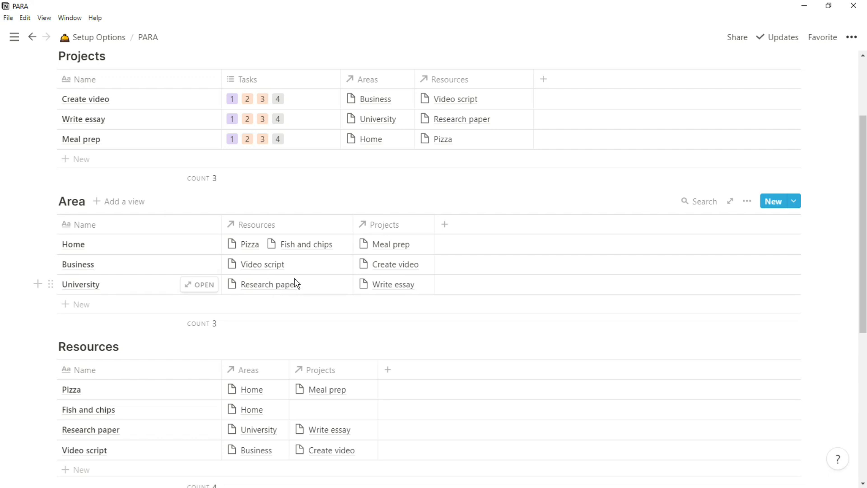
mouse_move(391, 254)
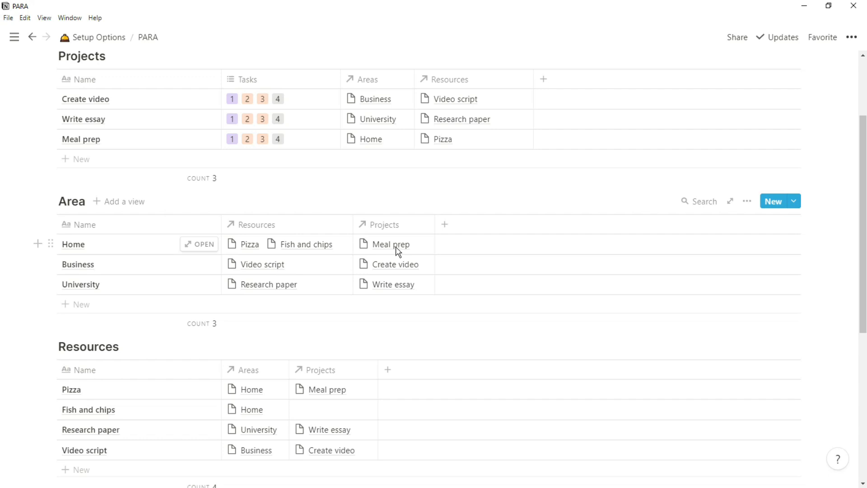
mouse_move(405, 251)
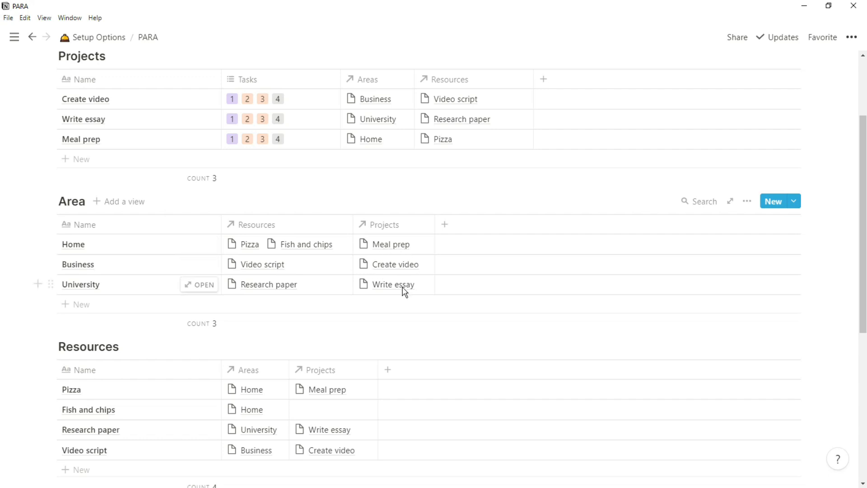
scroll(down, 3)
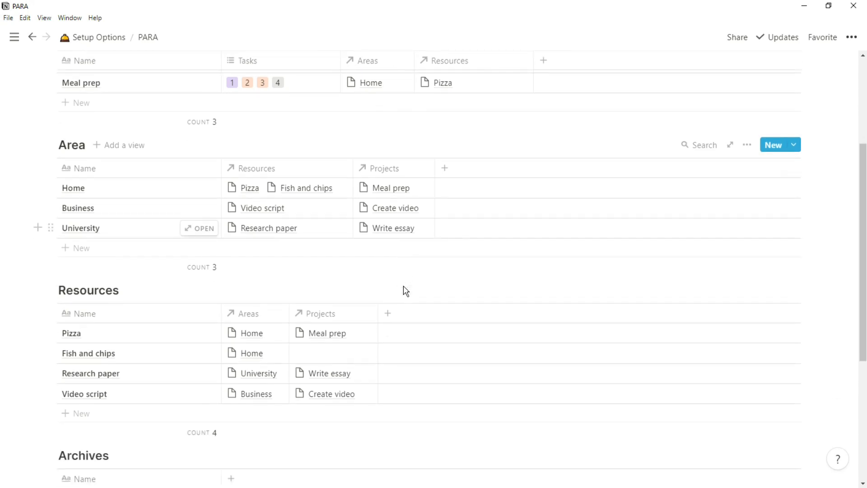
scroll(down, 3)
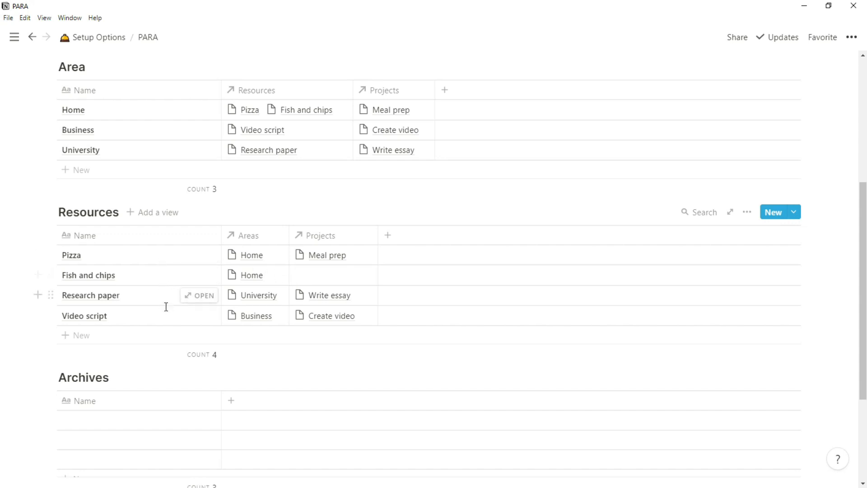
mouse_move(135, 299)
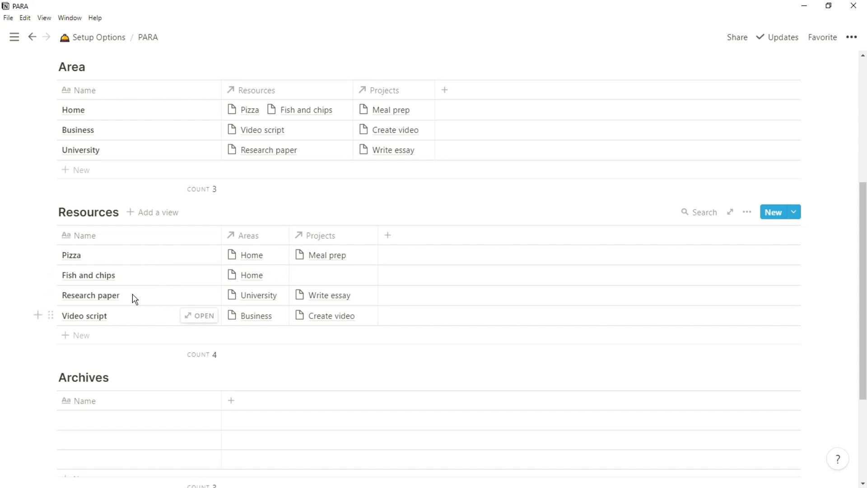
mouse_move(120, 284)
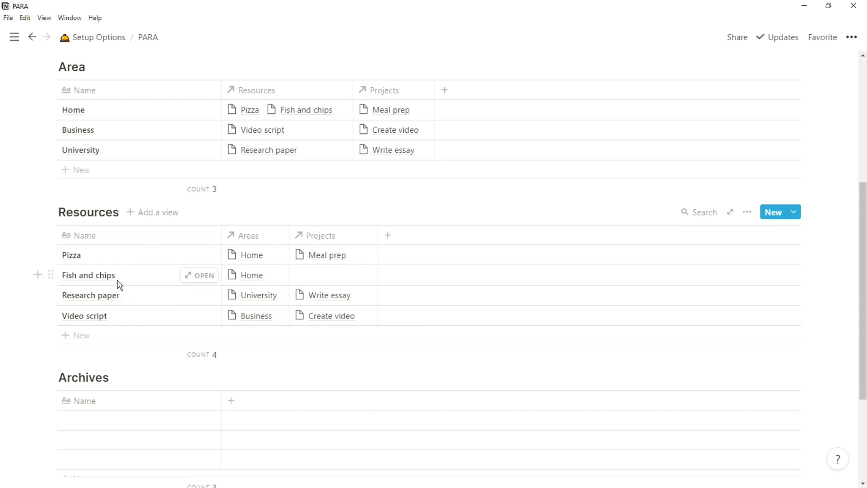
mouse_move(137, 321)
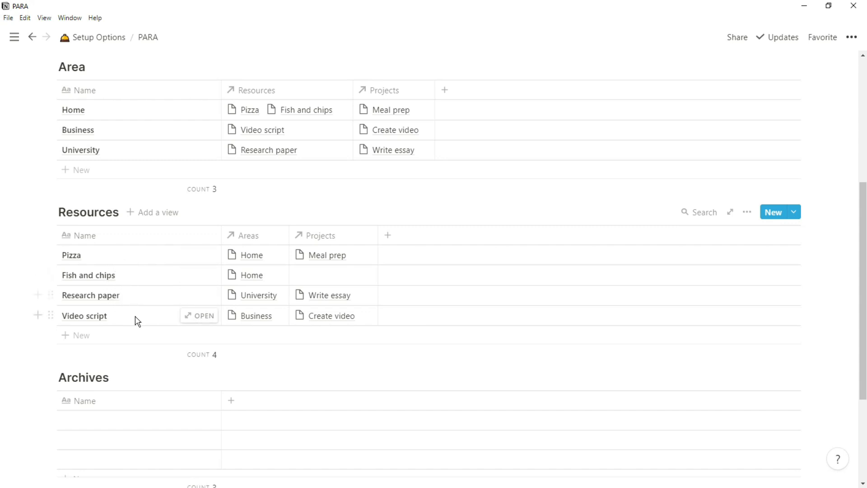
mouse_move(236, 270)
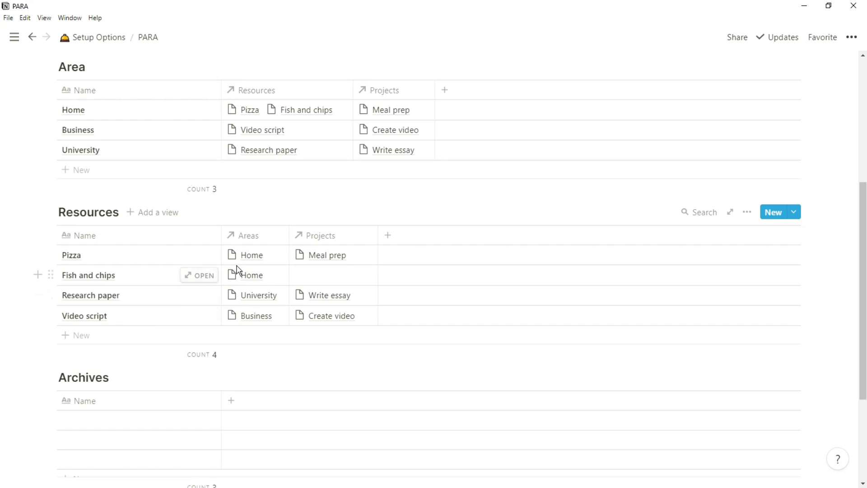
mouse_move(256, 281)
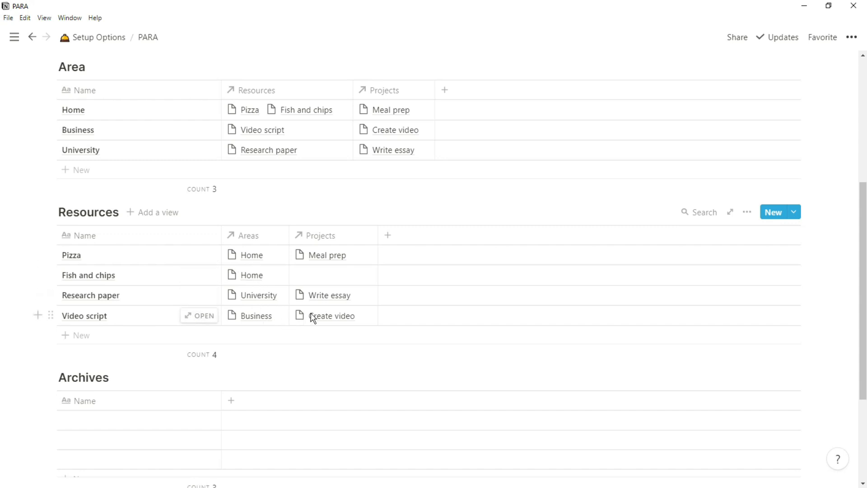
mouse_move(318, 322)
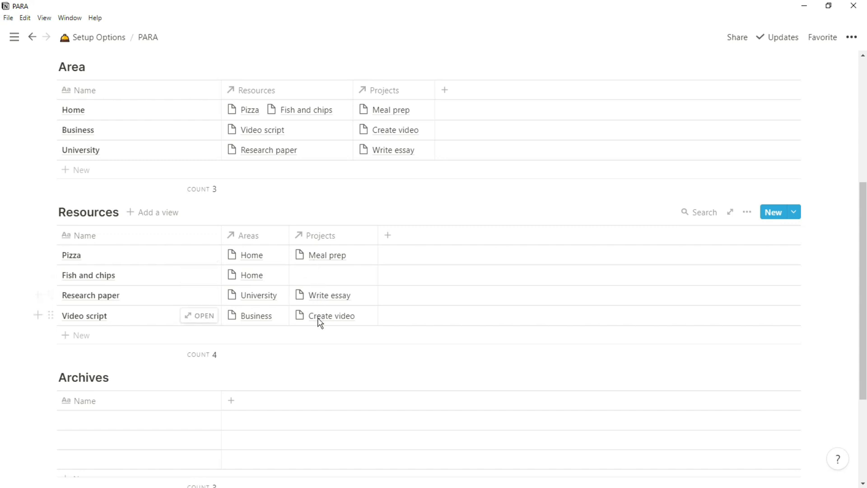
scroll(down, 3)
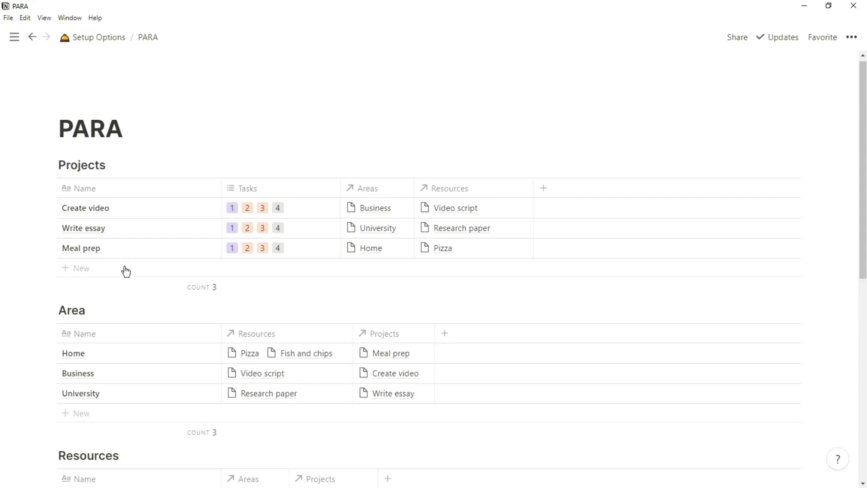
mouse_move(128, 256)
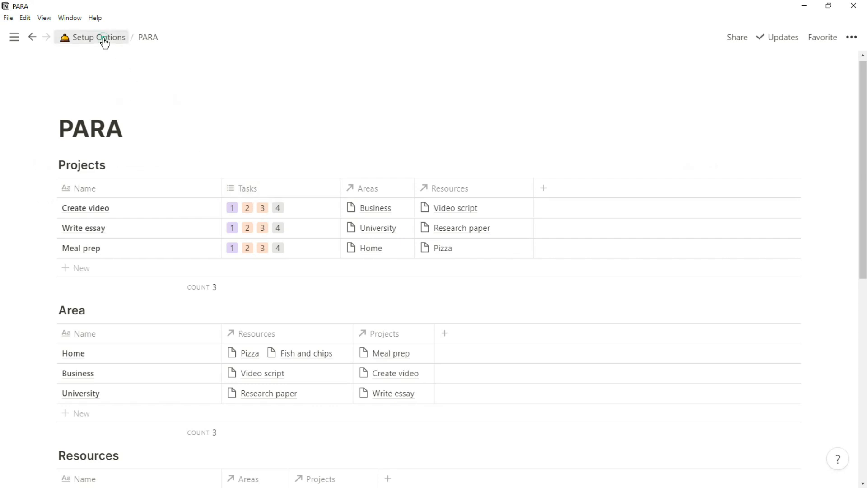
Go back to Setup Options via the breadcrumb in the top bar.
click(99, 37)
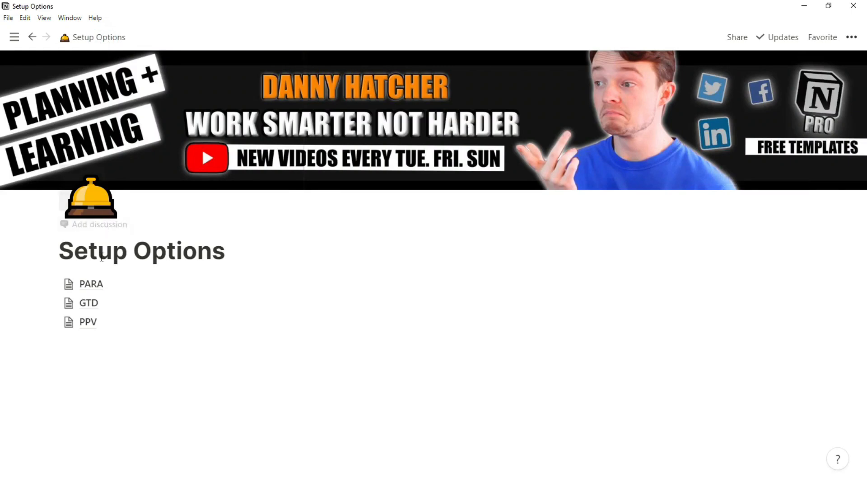
click(89, 303)
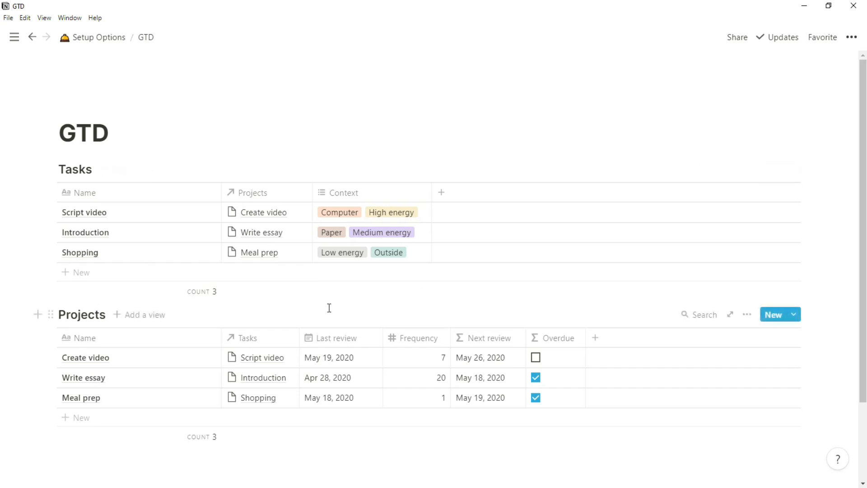
scroll(down, 3)
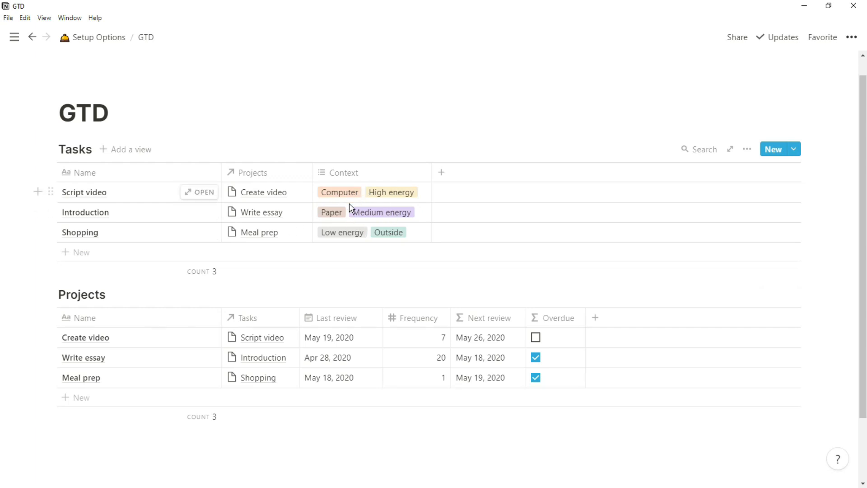
mouse_move(365, 207)
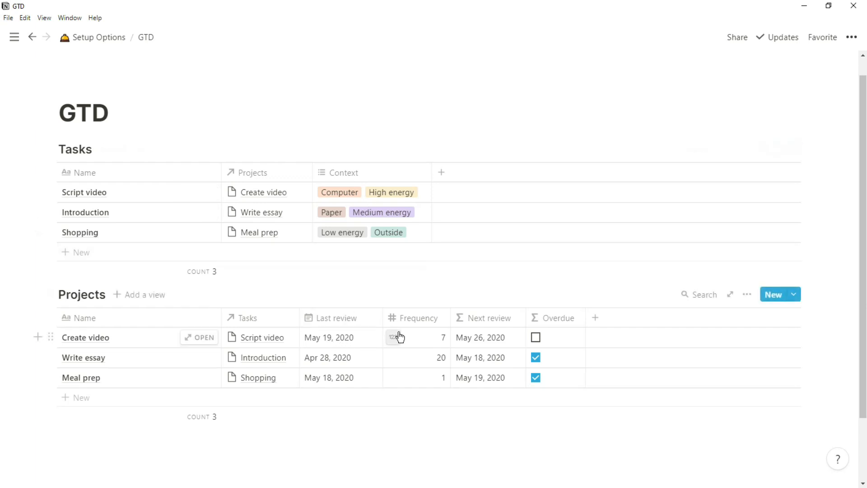
mouse_move(477, 323)
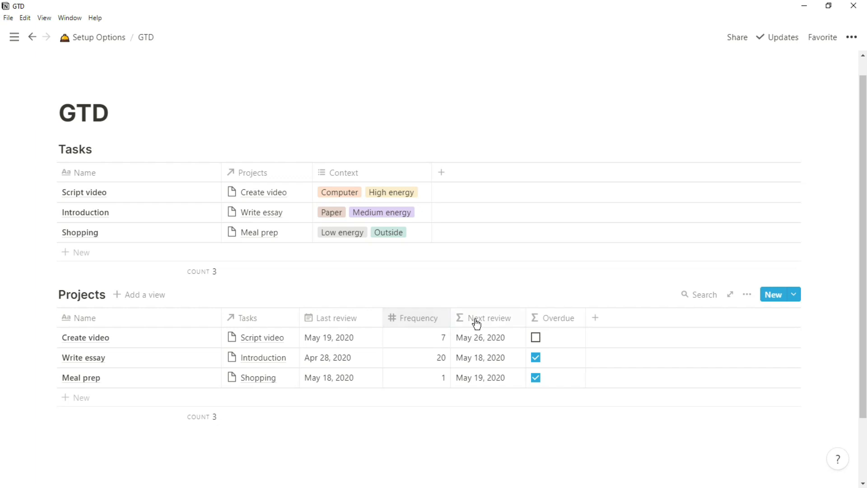
mouse_move(556, 318)
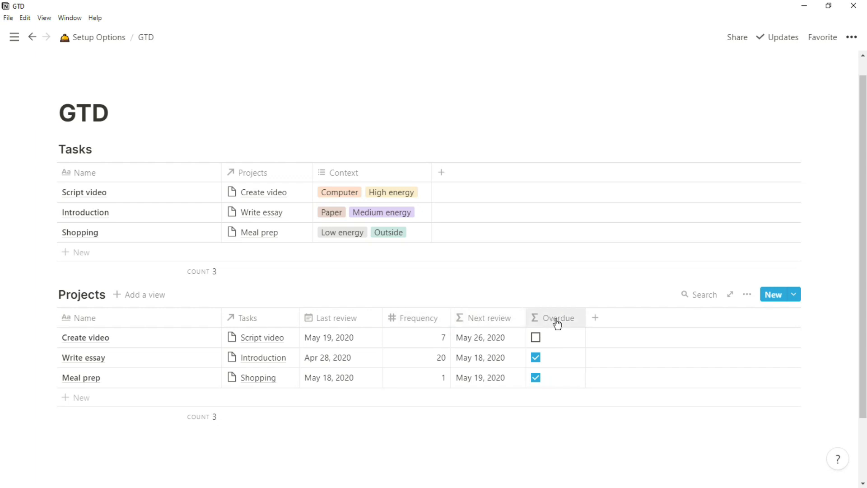
mouse_move(485, 348)
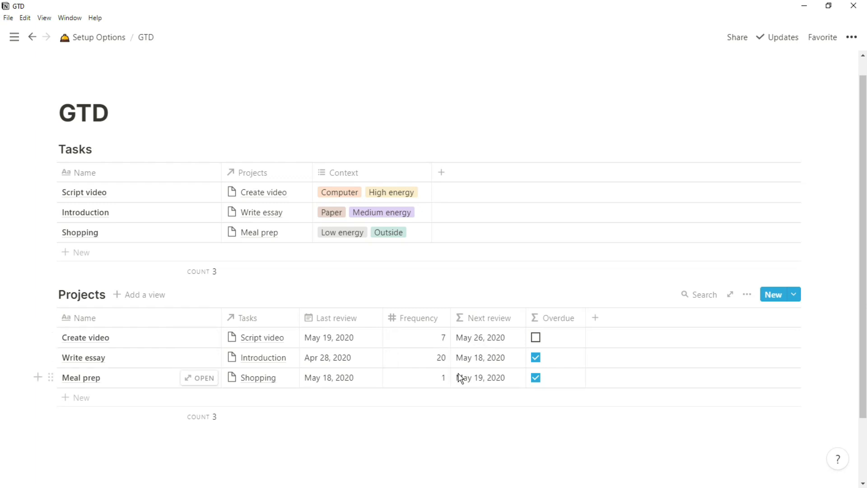
mouse_move(488, 387)
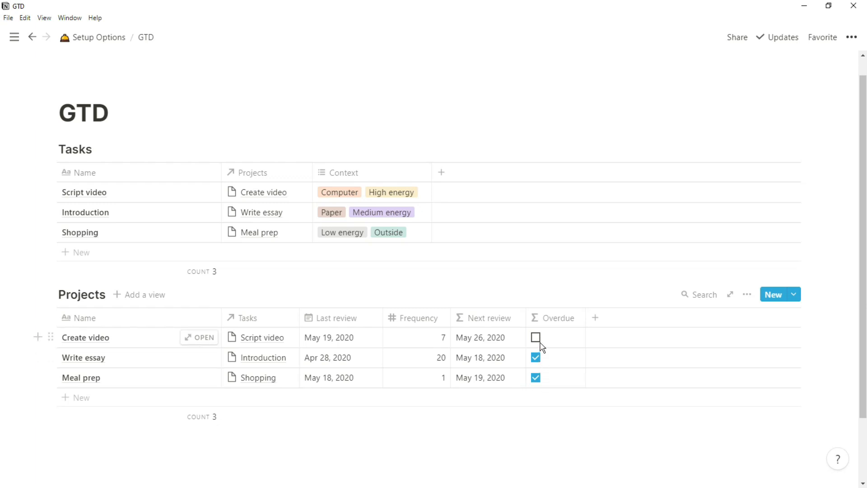
mouse_move(524, 348)
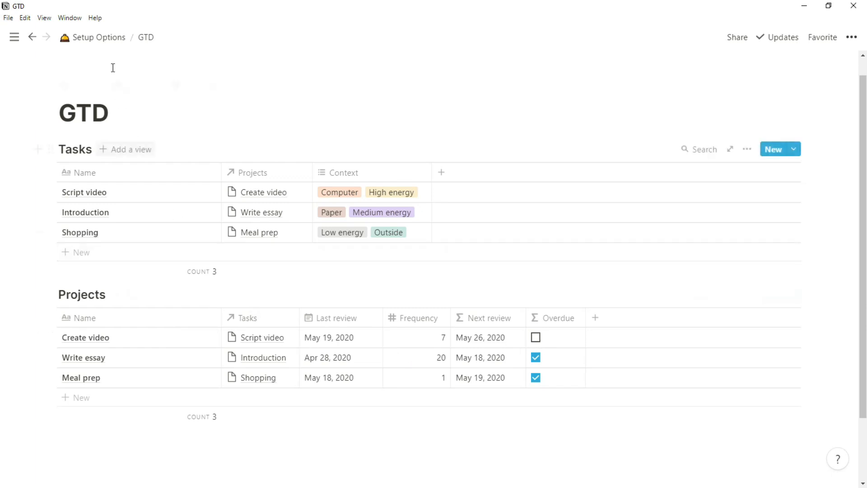
click(99, 37)
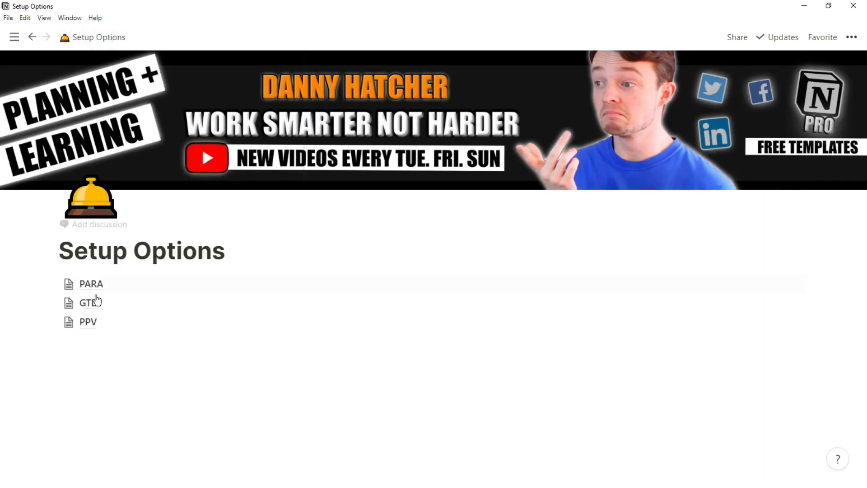
click(88, 321)
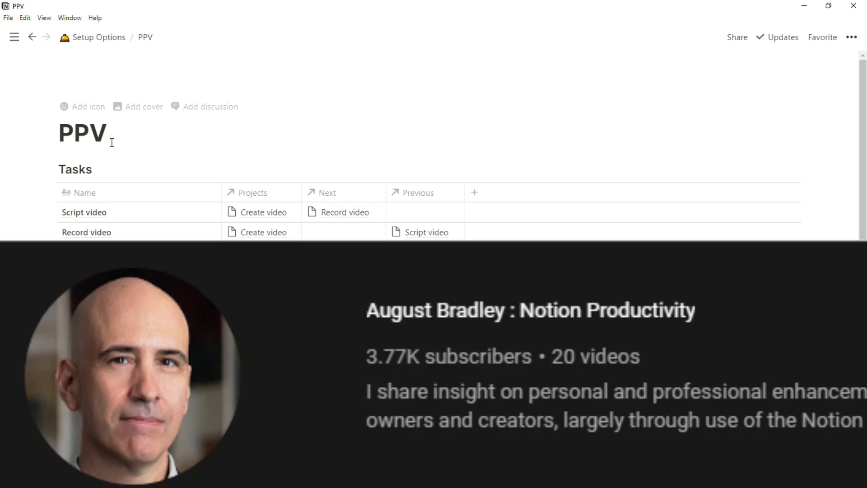
scroll(down, 3)
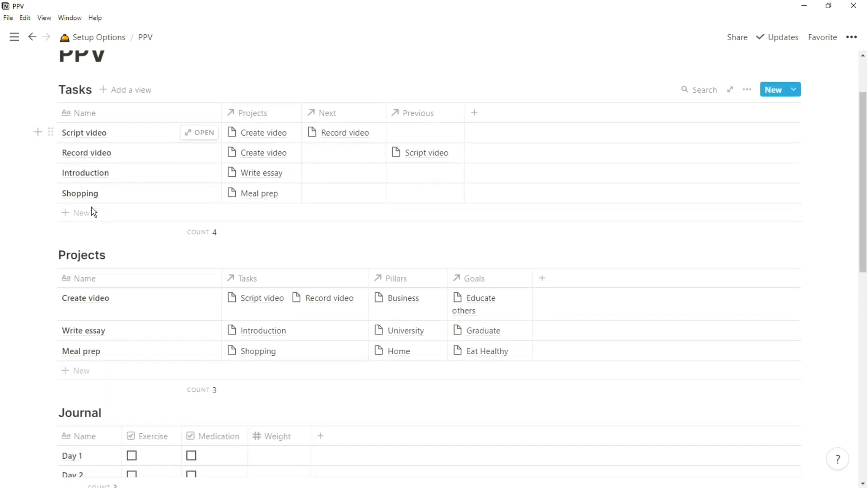
scroll(down, 3)
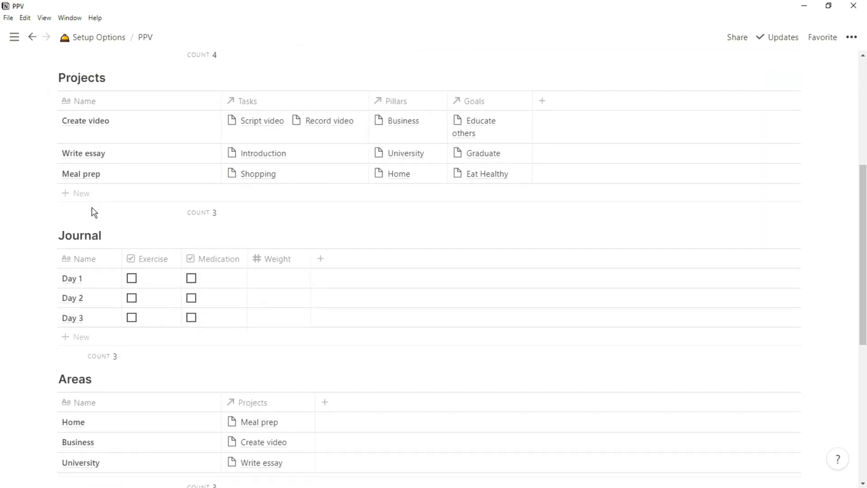
scroll(down, 3)
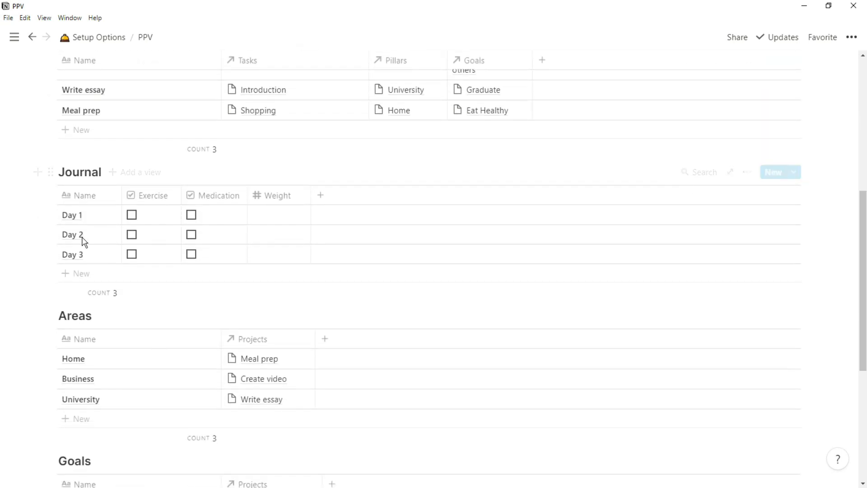
scroll(down, 3)
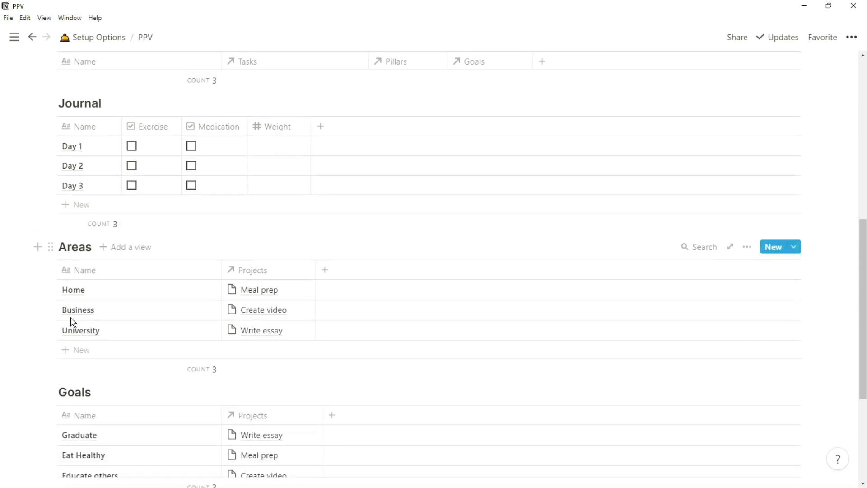
scroll(down, 3)
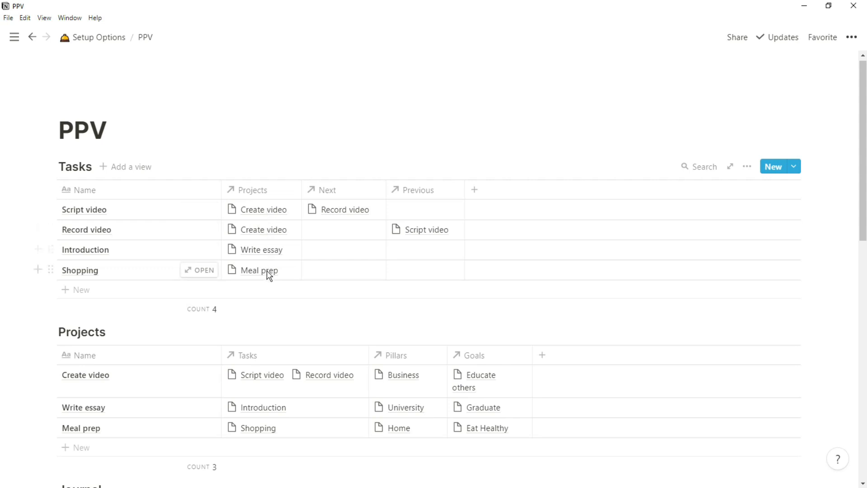
mouse_move(303, 214)
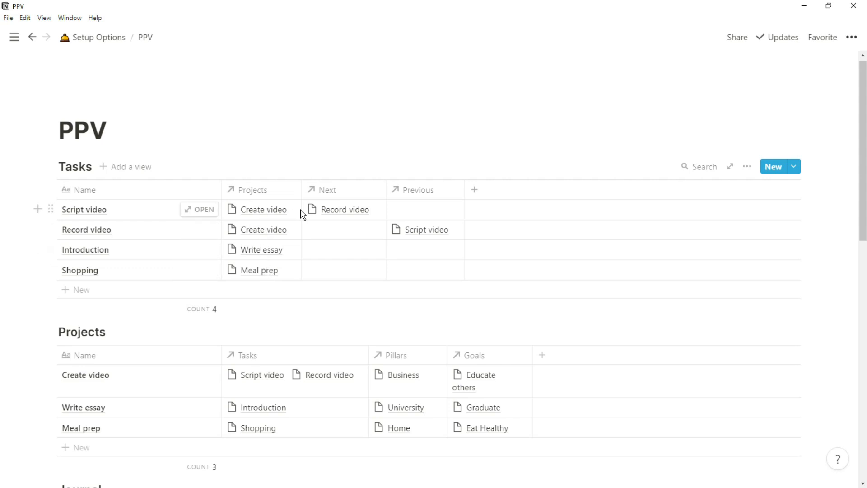
mouse_move(389, 227)
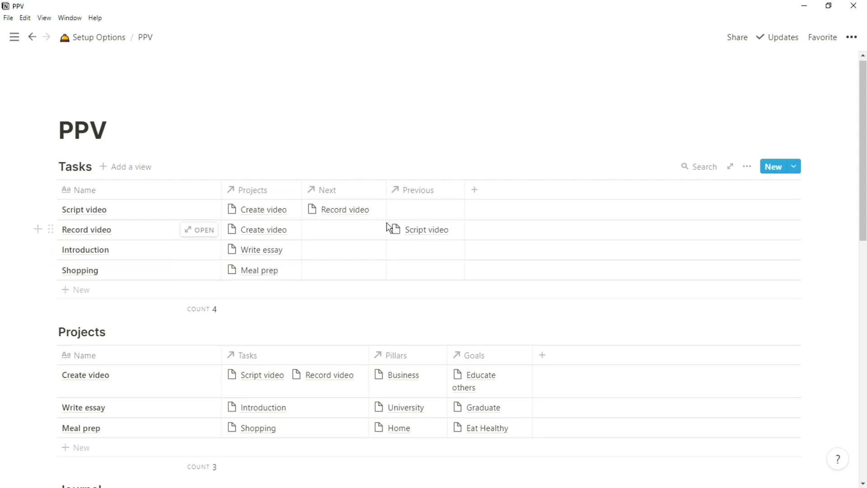
mouse_move(326, 267)
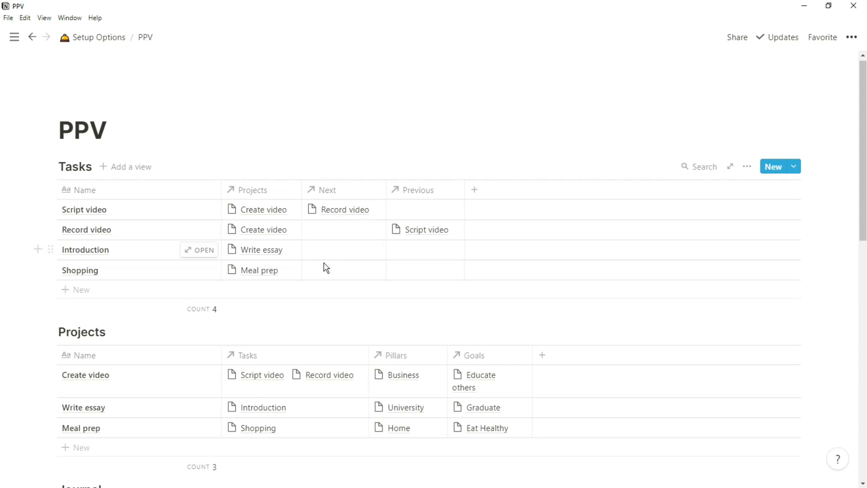
scroll(down, 3)
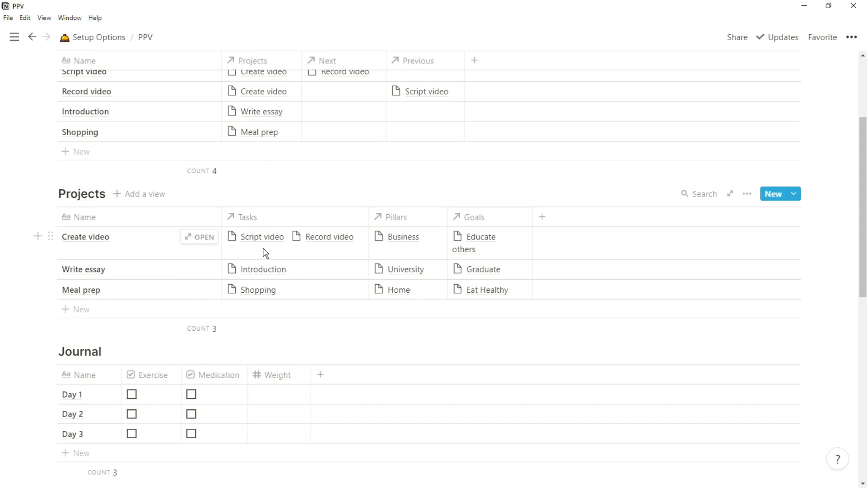
mouse_move(256, 266)
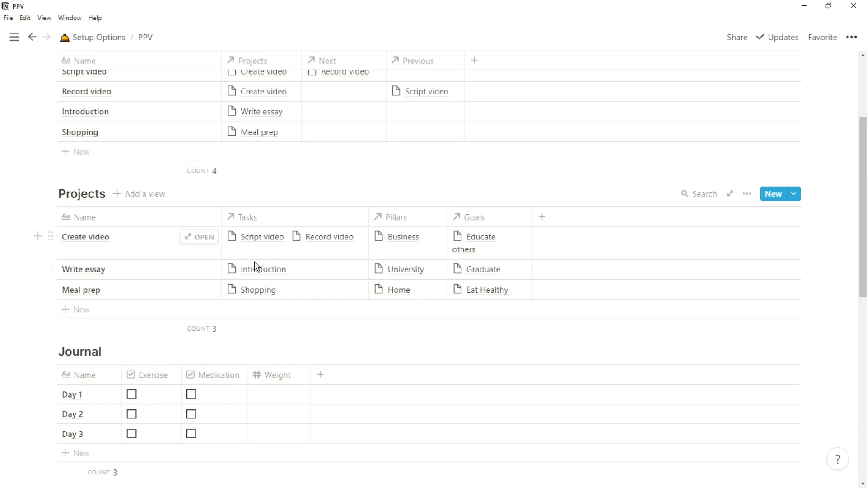
mouse_move(407, 245)
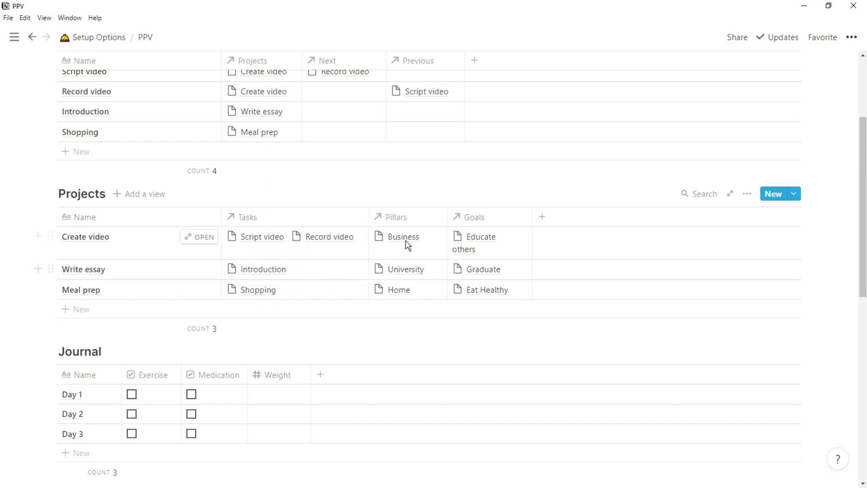
mouse_move(414, 238)
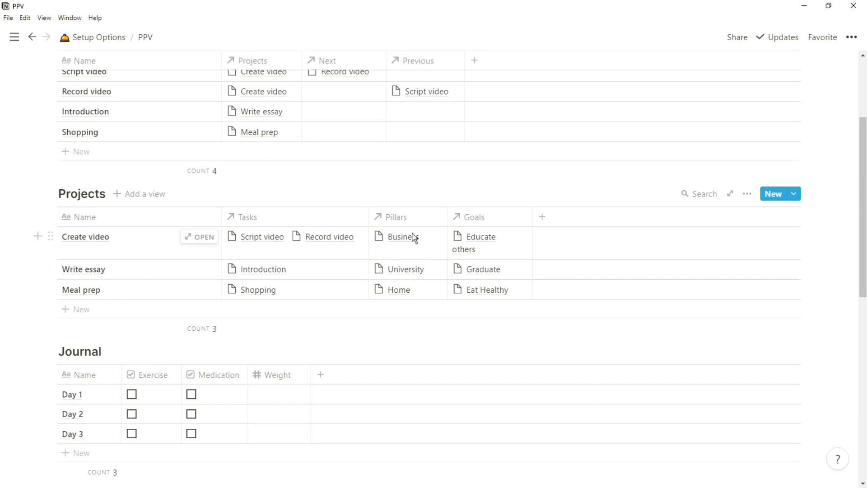
mouse_move(412, 287)
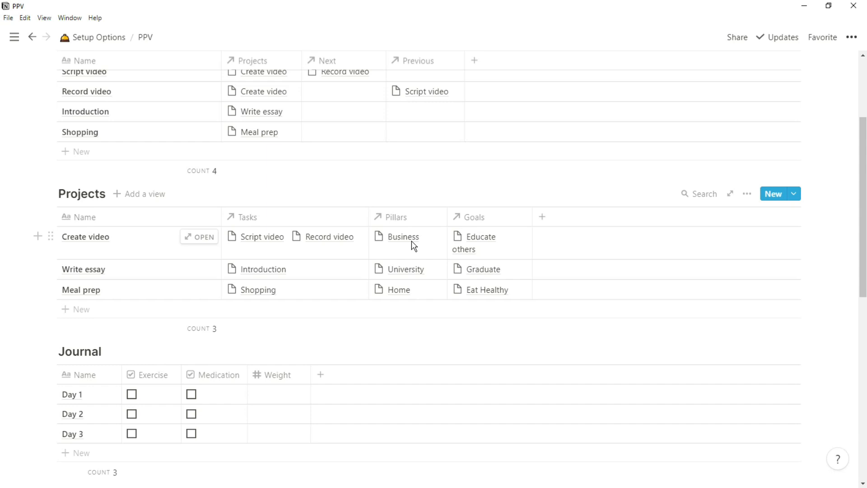
mouse_move(432, 264)
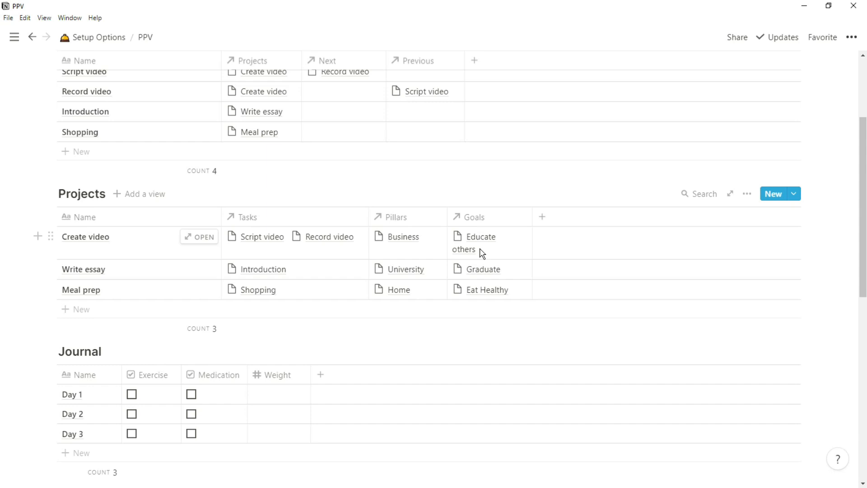
Review PPV's Journal, Areas and Goals tables, then return to Setup Options via the breadcrumb.
scroll(down, 3)
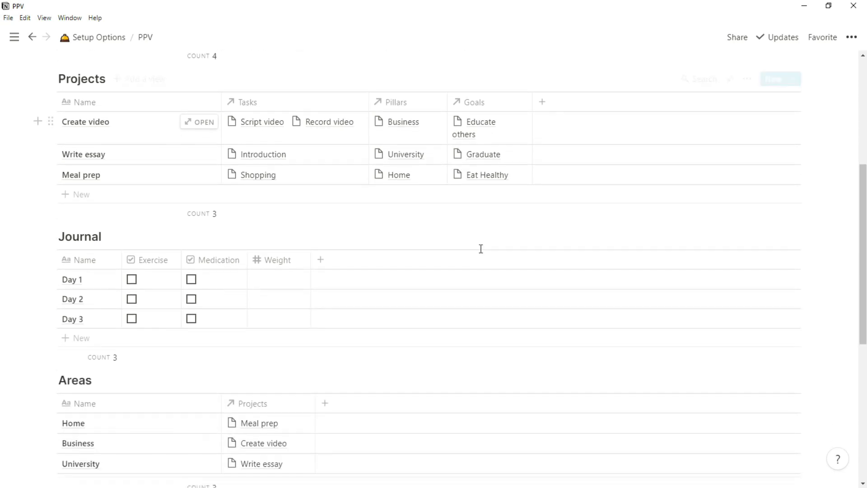
scroll(down, 3)
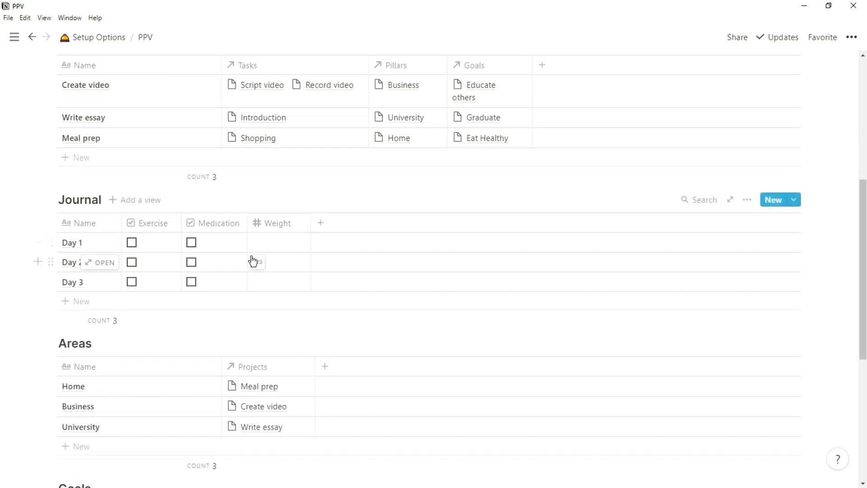
mouse_move(209, 286)
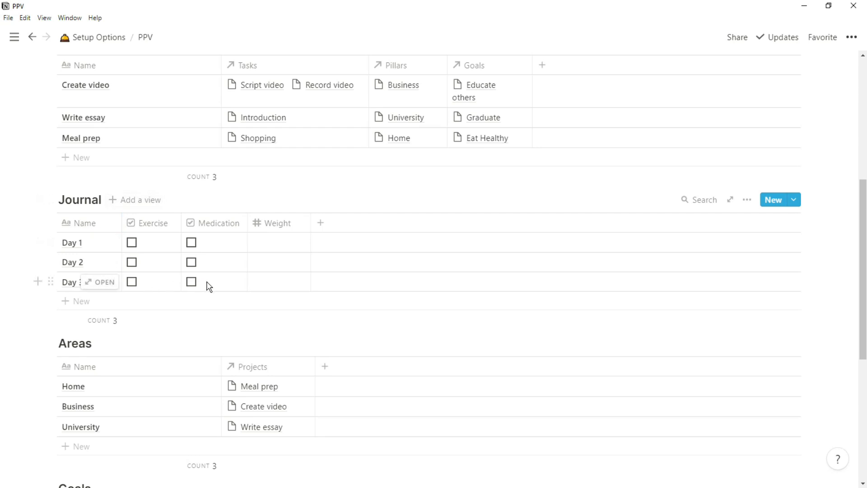
mouse_move(210, 259)
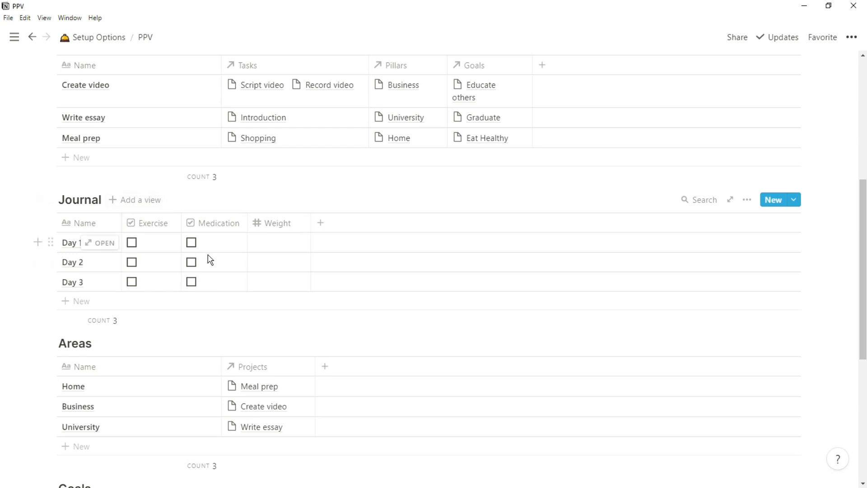
mouse_move(229, 275)
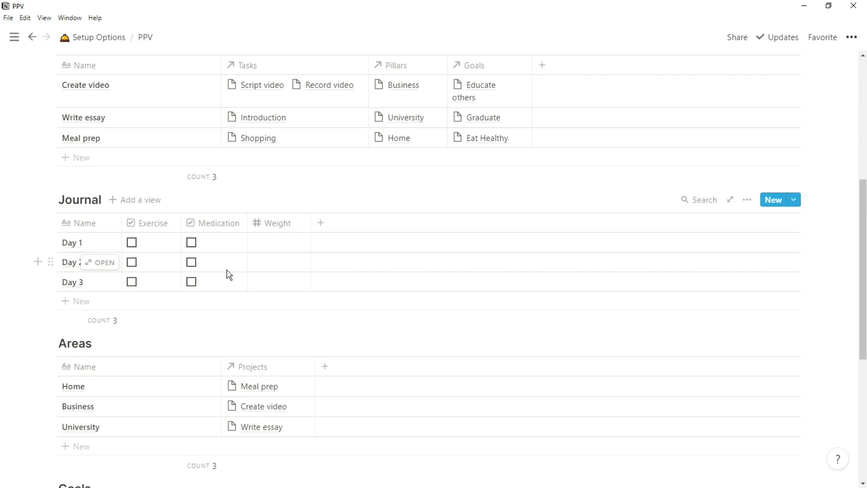
mouse_move(241, 271)
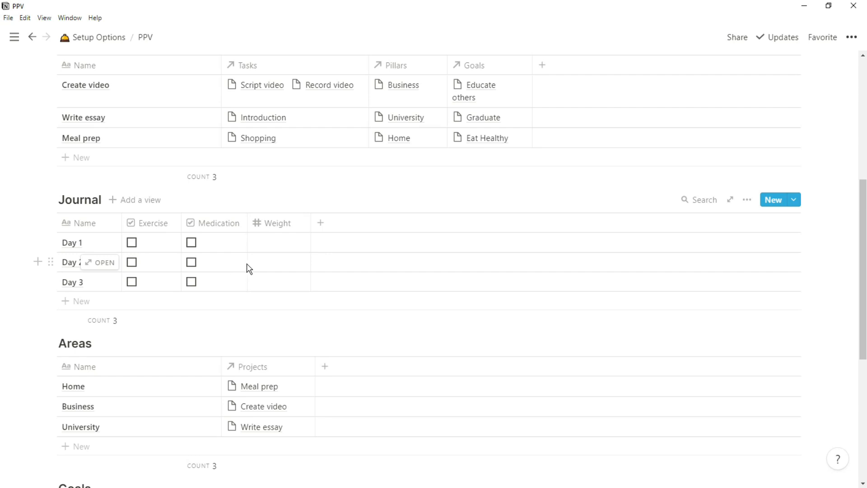
scroll(down, 3)
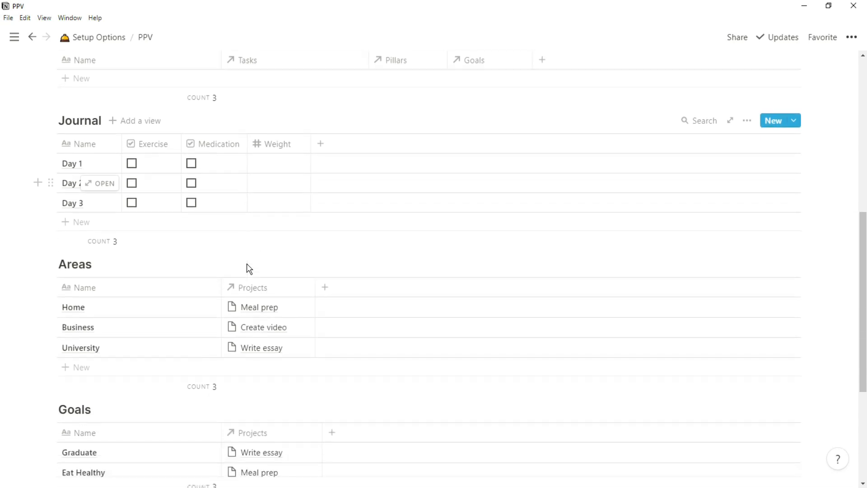
scroll(down, 3)
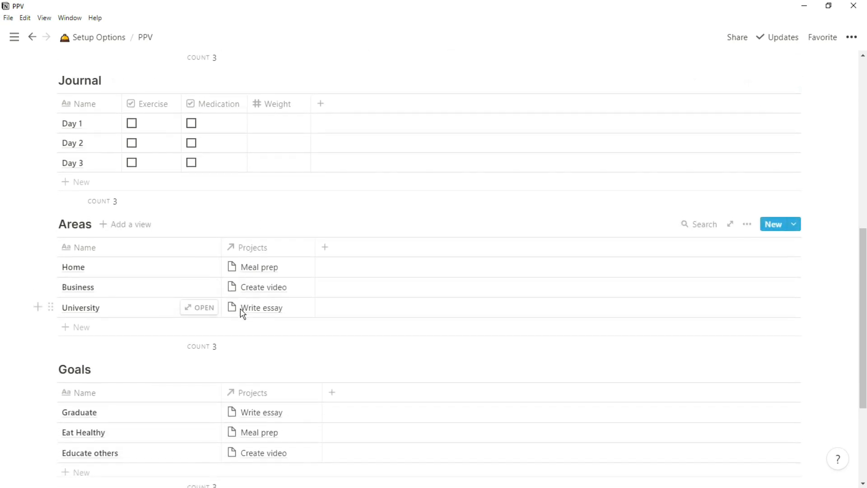
scroll(down, 3)
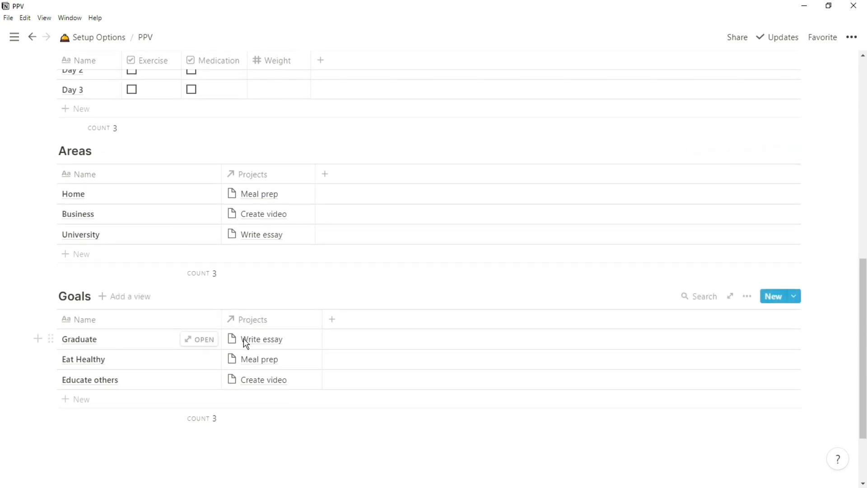
mouse_move(131, 363)
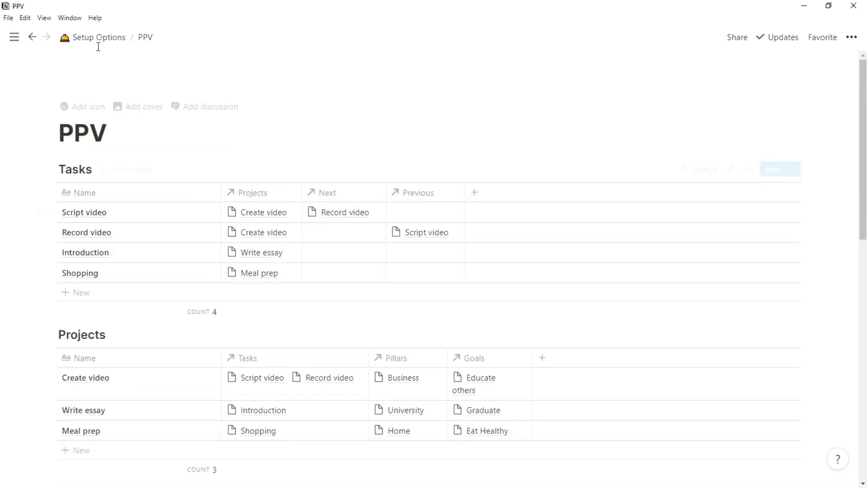
click(99, 37)
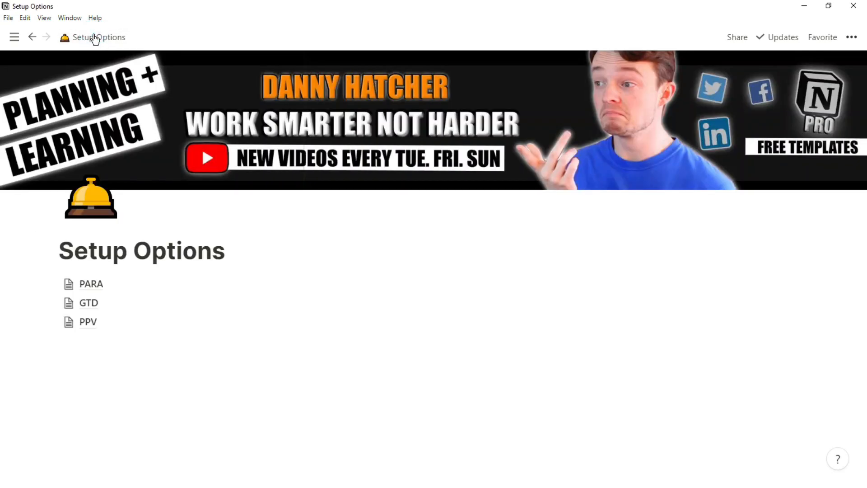